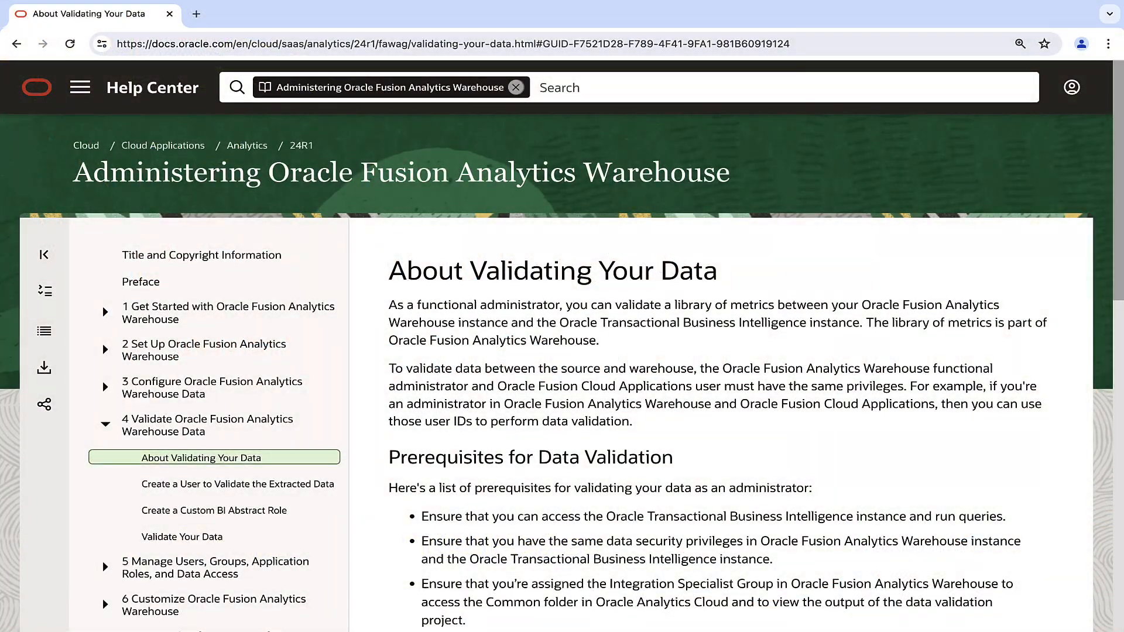
# Scroll through the data validation prerequisites in the Help Center page.
pyautogui.scroll(-3)
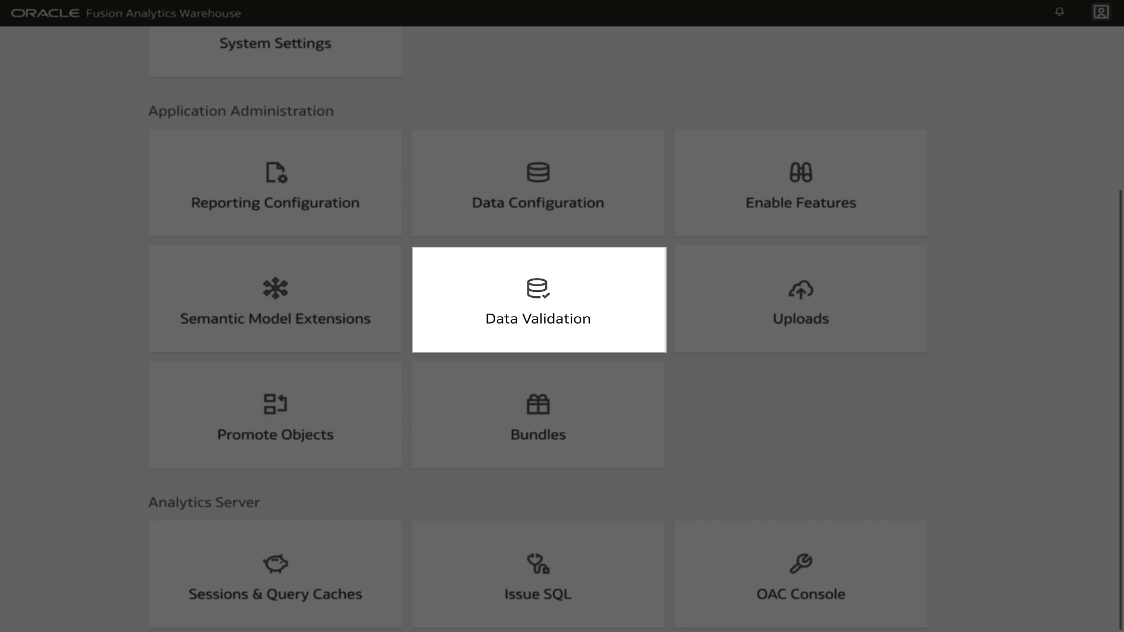
# Open Data Validation from the Console and view the Scheduled Validation tab.
pyautogui.click(539, 298)
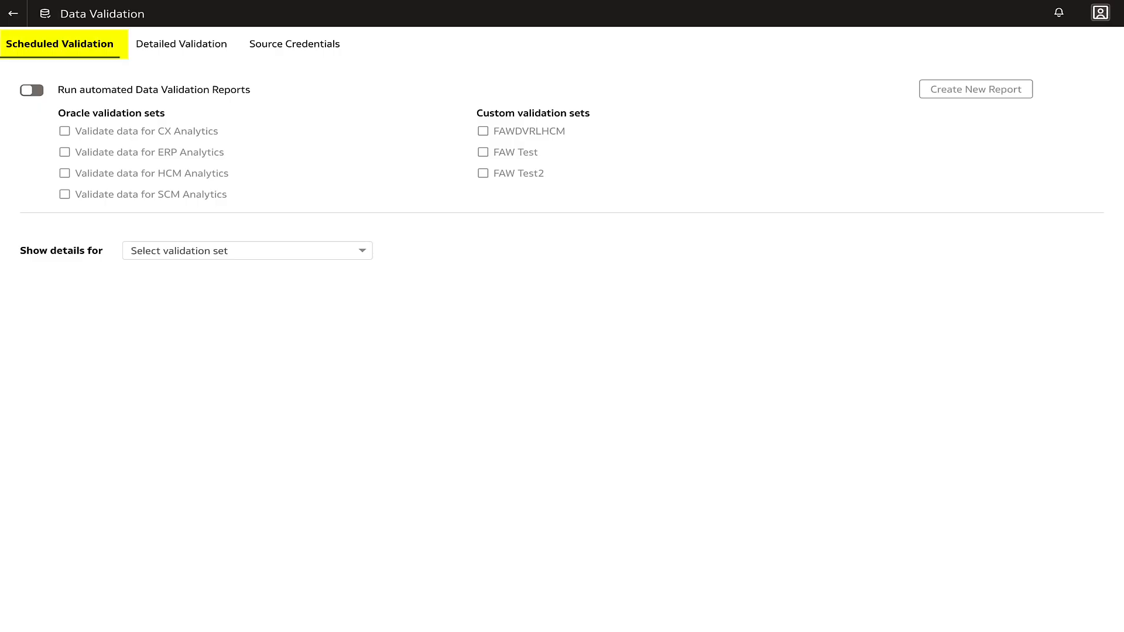
pyautogui.click(181, 44)
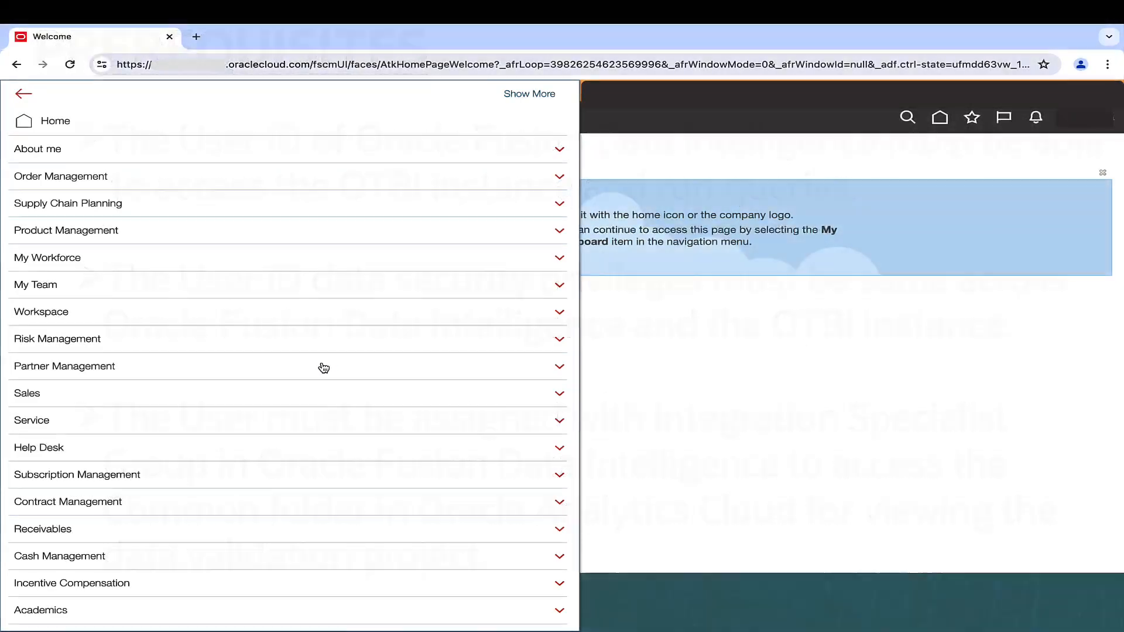
# In the Security Console, add and save the FAWValidationUser account.
pyautogui.scroll(-3)
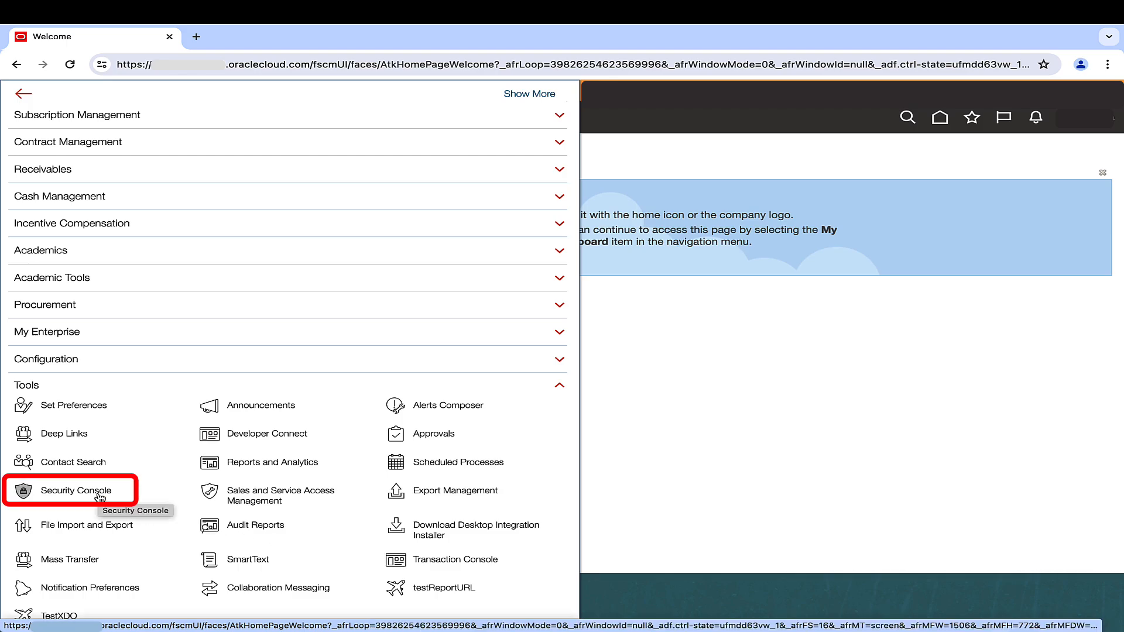
pyautogui.click(77, 491)
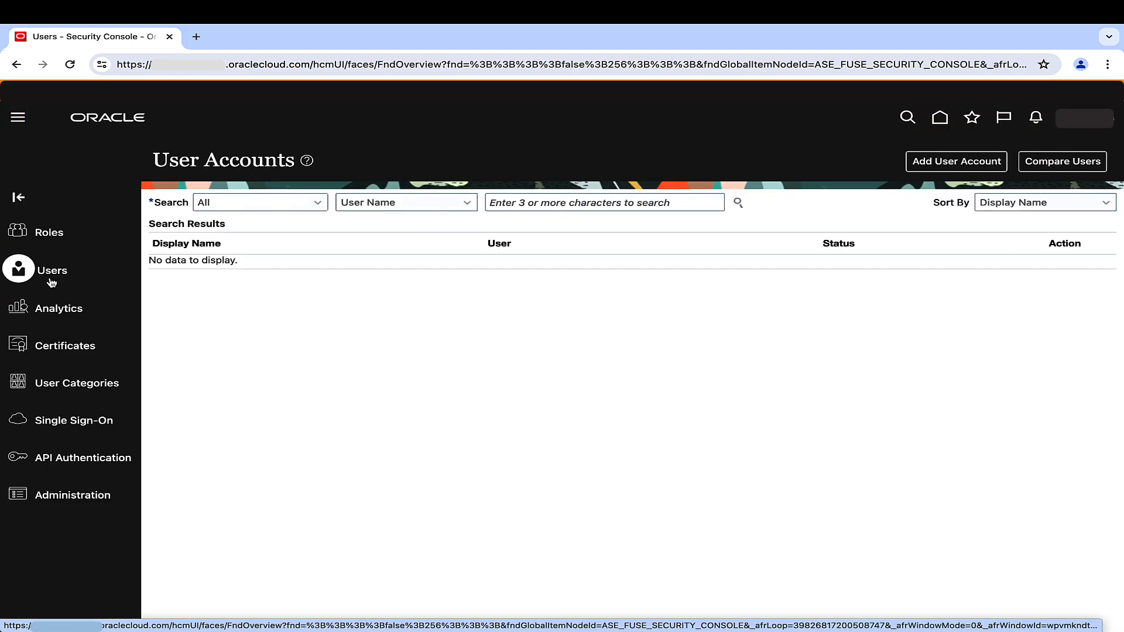
pyautogui.click(955, 162)
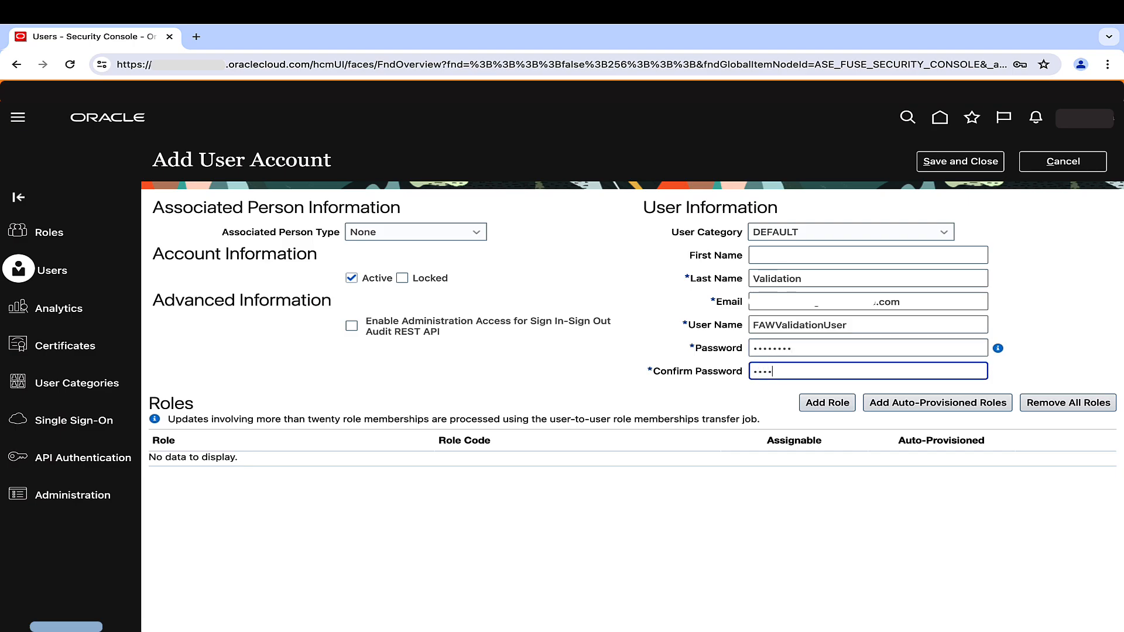
pyautogui.moveTo(960, 161)
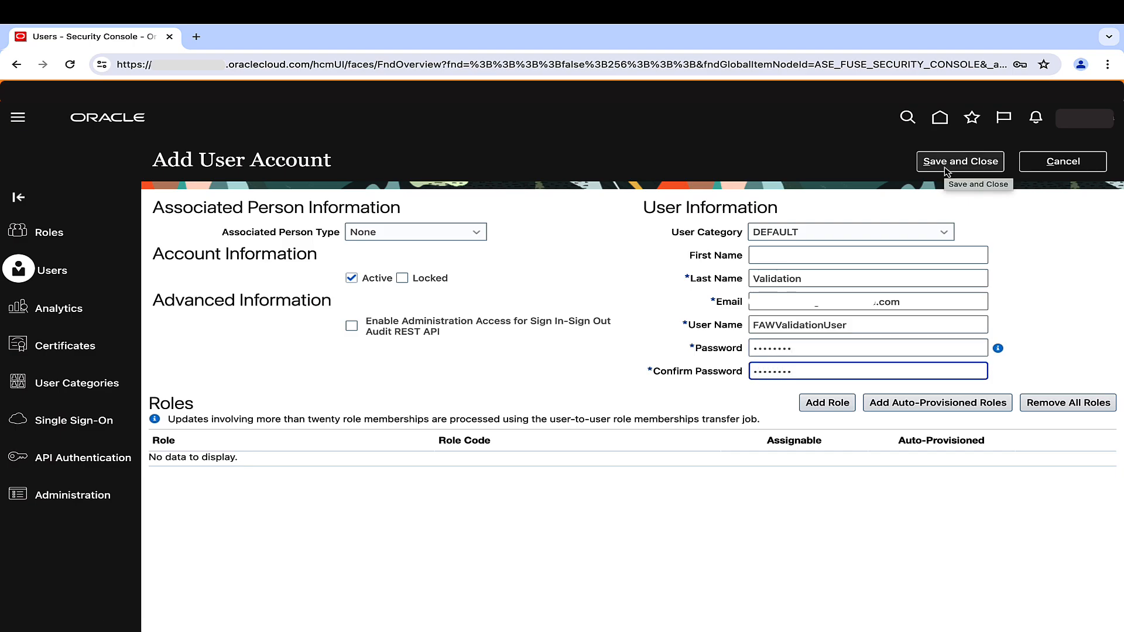
pyautogui.click(960, 162)
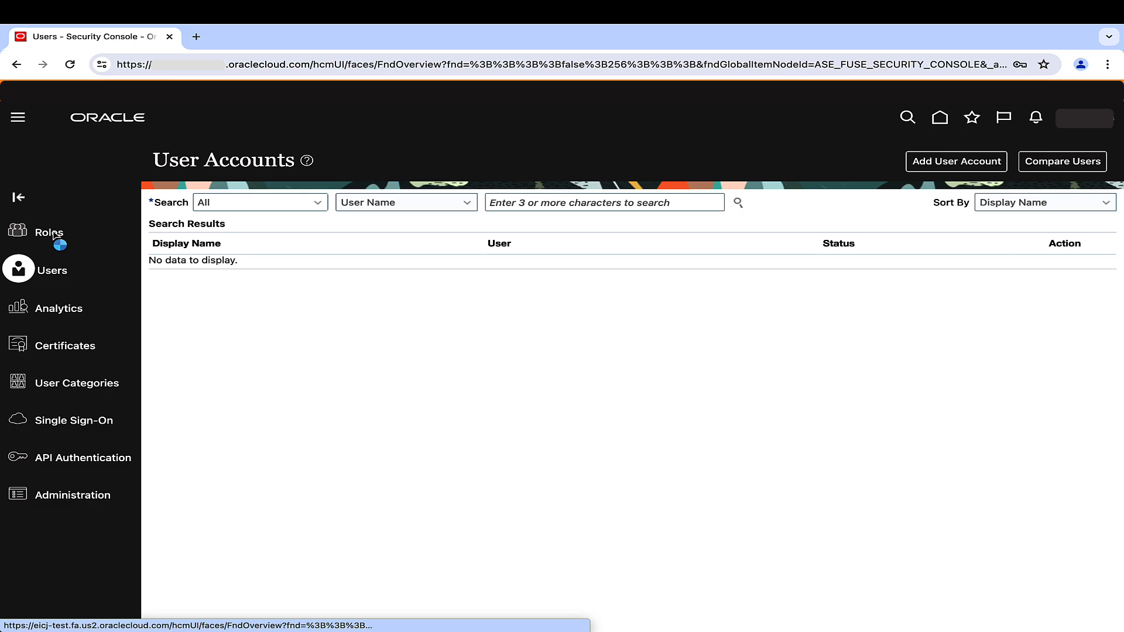
# Start a new role under Roles with category BI - Abstract Roles.
pyautogui.click(50, 232)
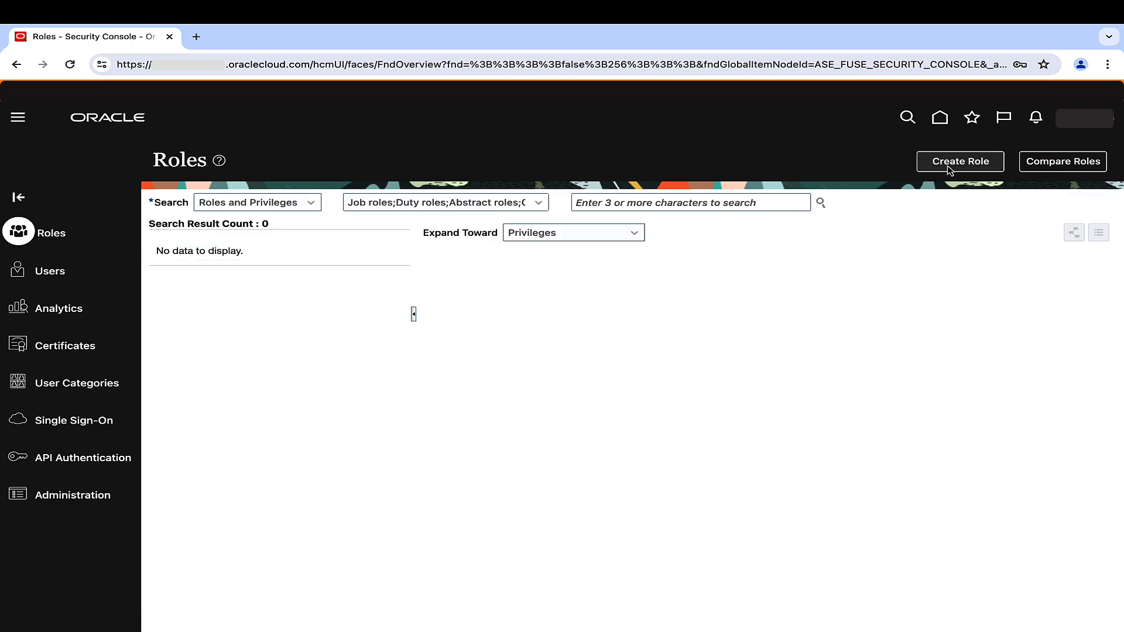
pyautogui.click(959, 162)
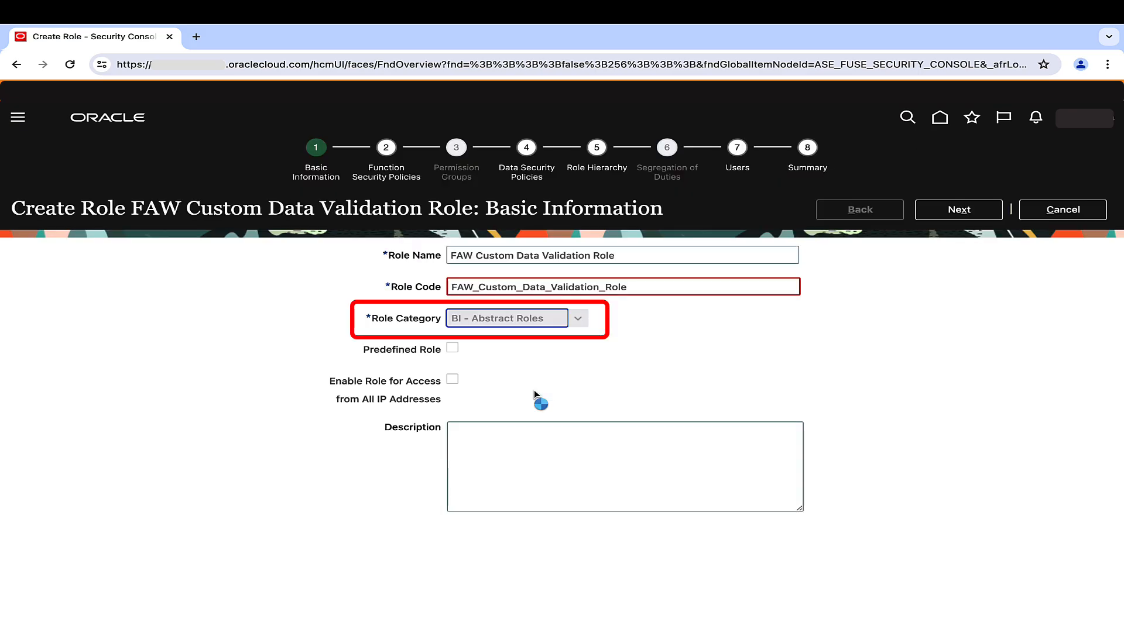
pyautogui.click(959, 209)
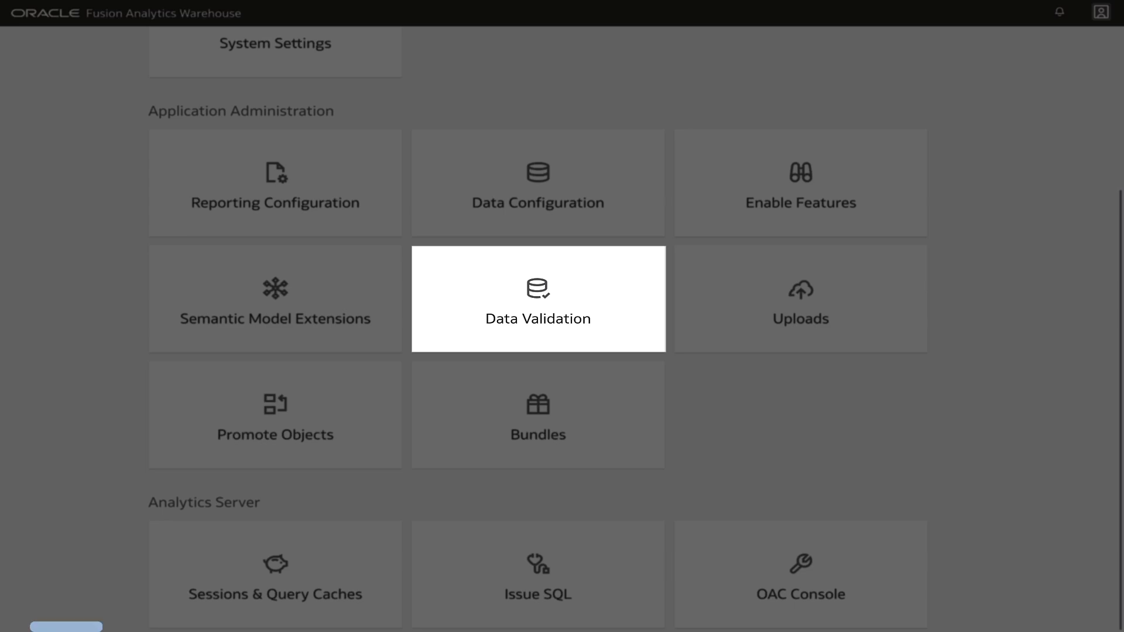
# Check Source Credentials, then switch on Run automated Data Validation Reports under Scheduled Validation.
pyautogui.click(537, 299)
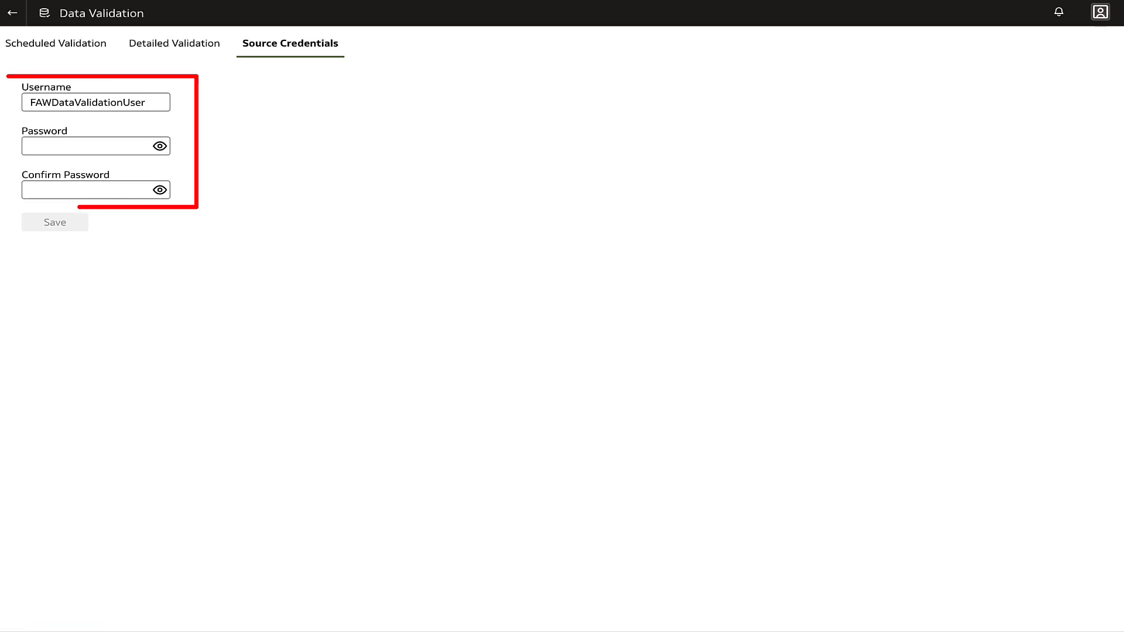
pyautogui.click(55, 43)
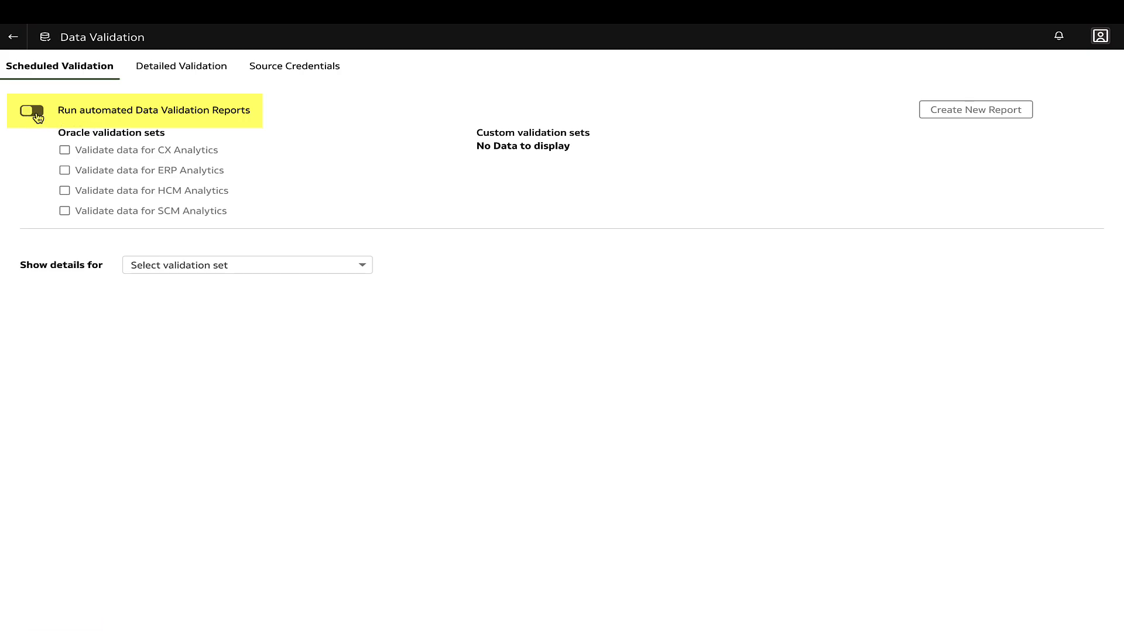
pyautogui.click(31, 110)
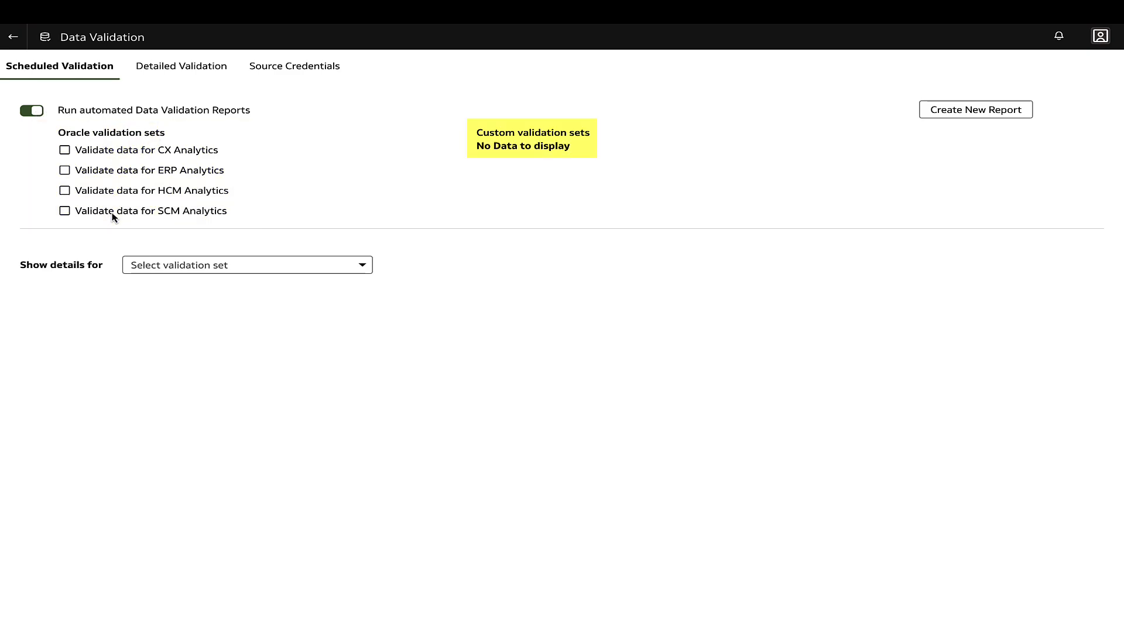
pyautogui.moveTo(308, 177)
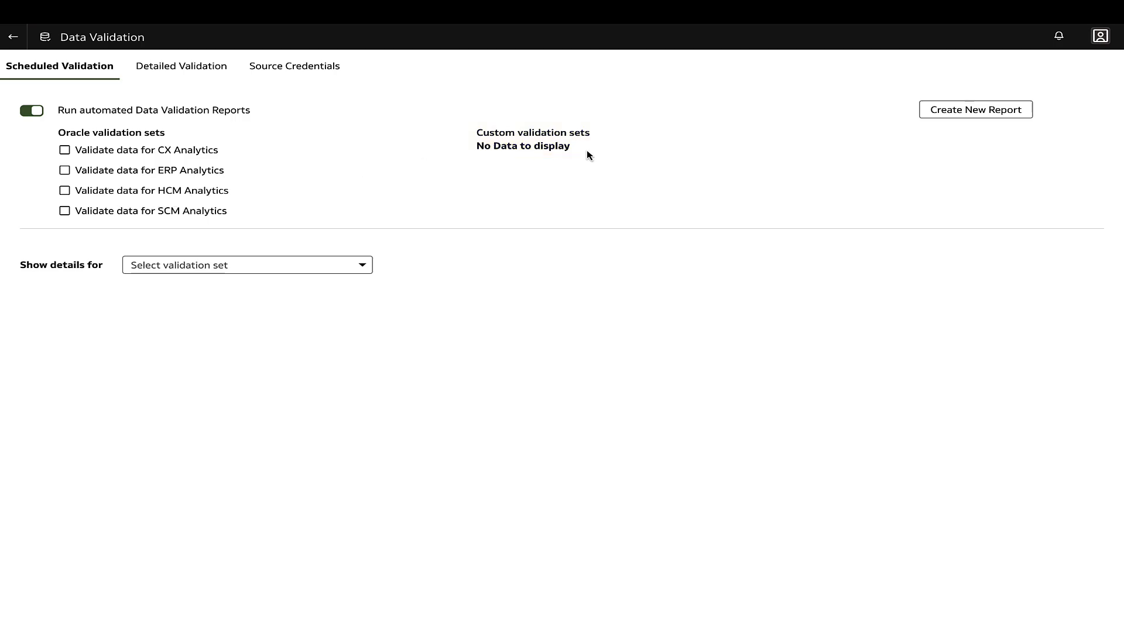
# Create custom set FAWValidation1 on ERP pillar, Financials - GL Balance Sheet, Activity Amount measure, and save it.
pyautogui.click(975, 110)
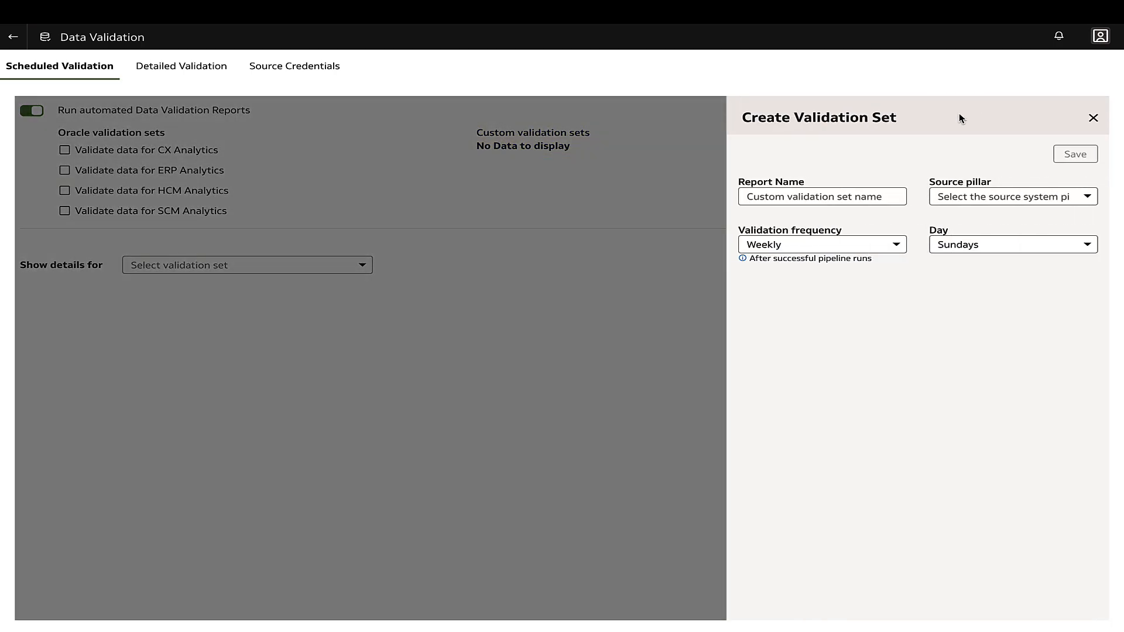
pyautogui.write('FAW')
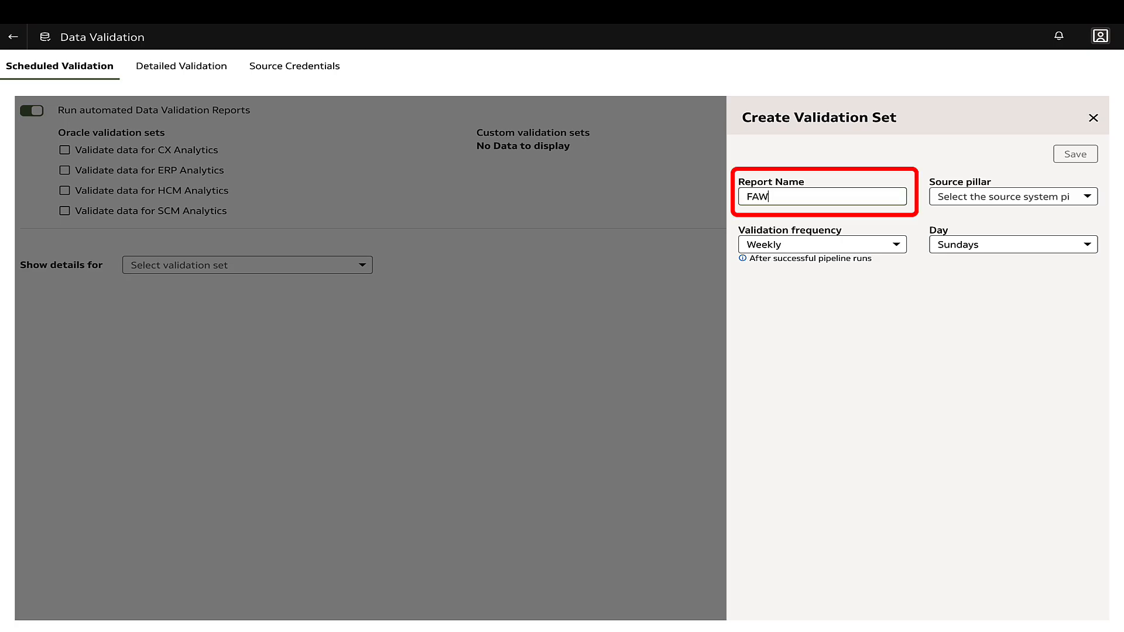
pyautogui.click(1012, 197)
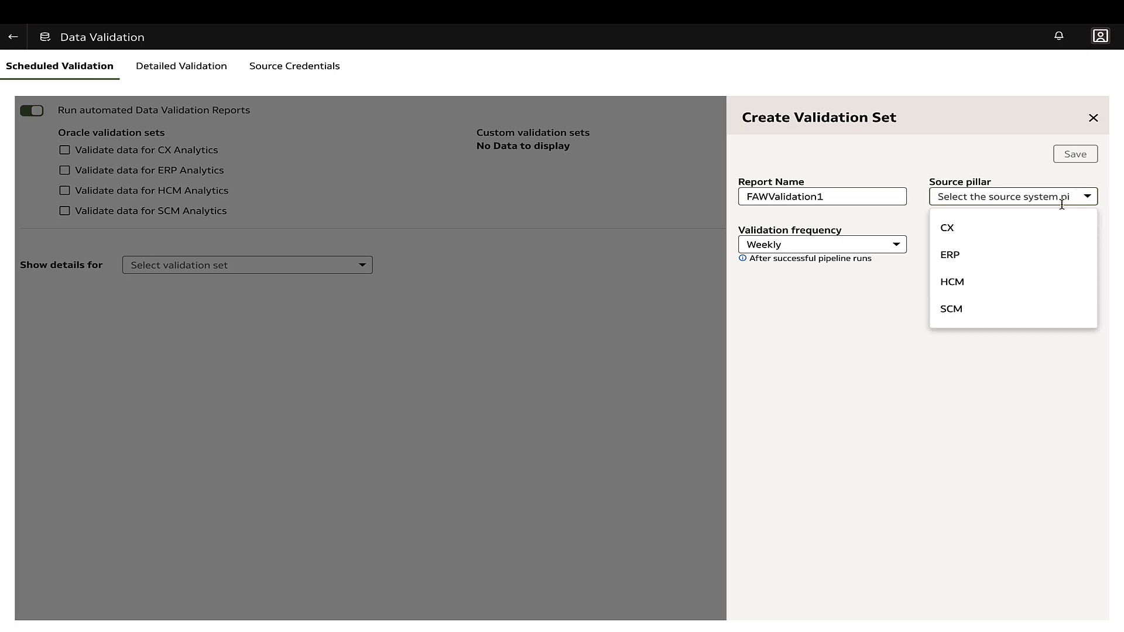
pyautogui.click(950, 254)
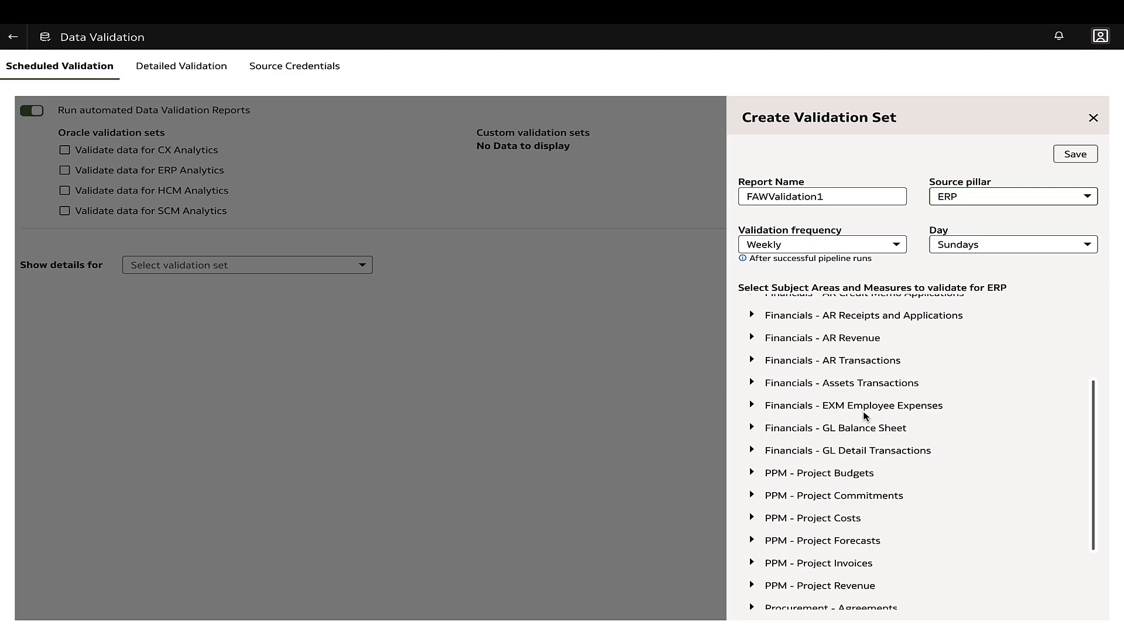
pyautogui.click(753, 428)
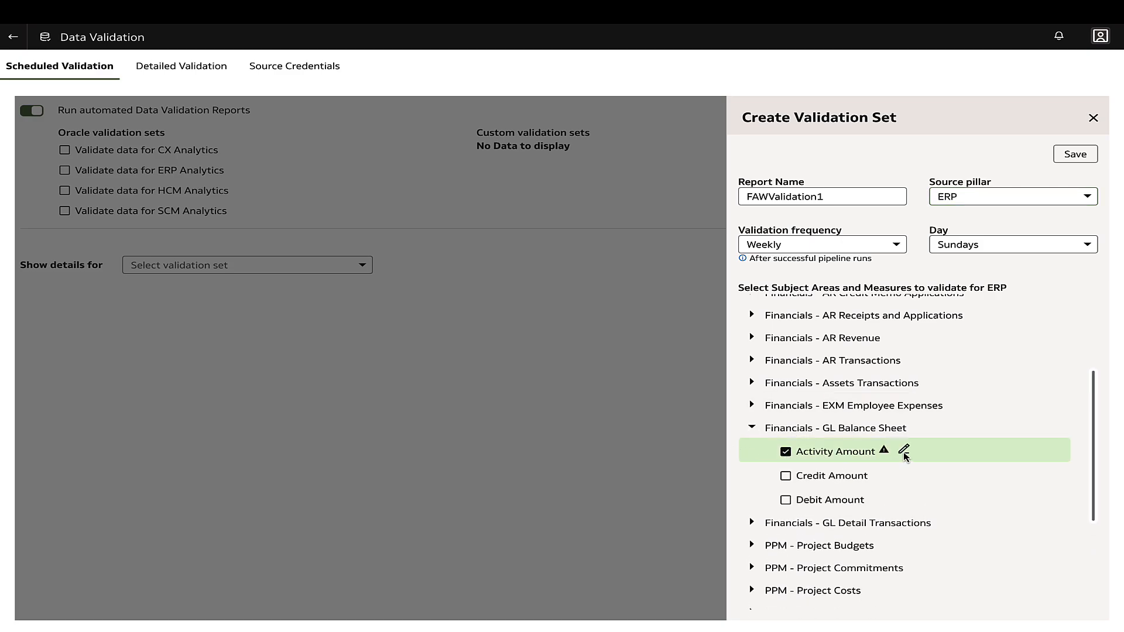
pyautogui.click(904, 451)
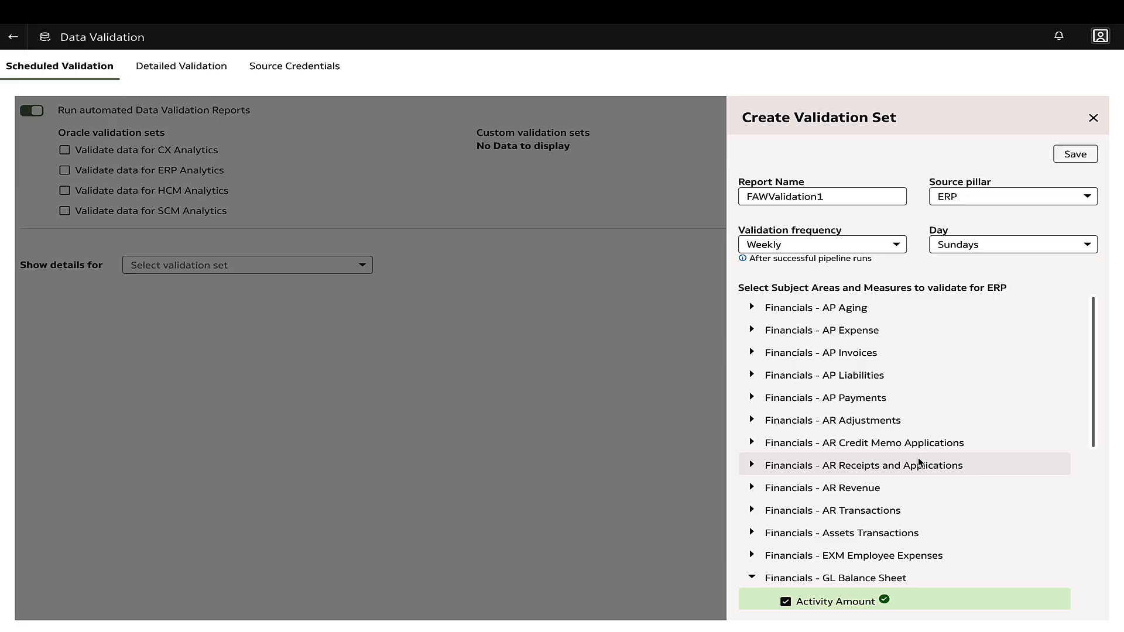
pyautogui.click(1075, 153)
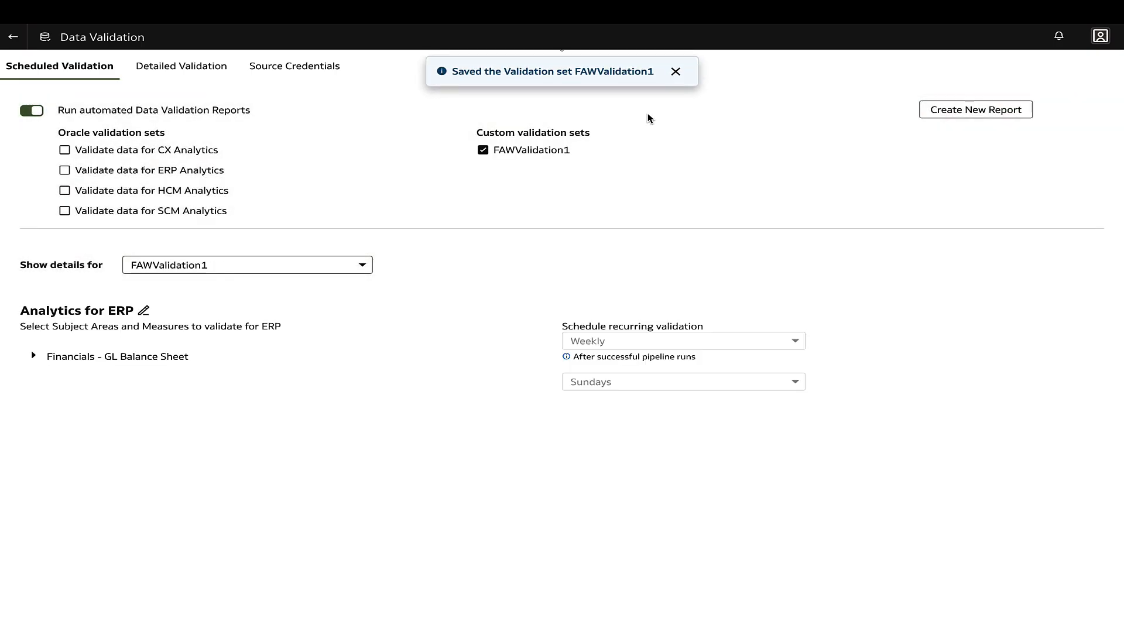
pyautogui.moveTo(673, 381)
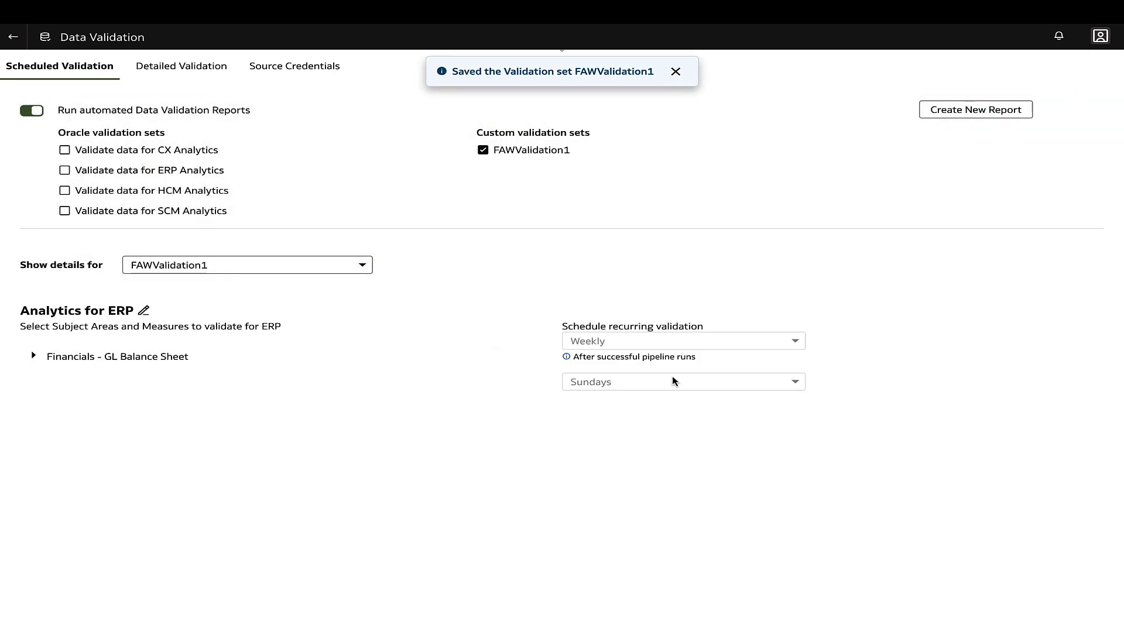
pyautogui.moveTo(389, 434)
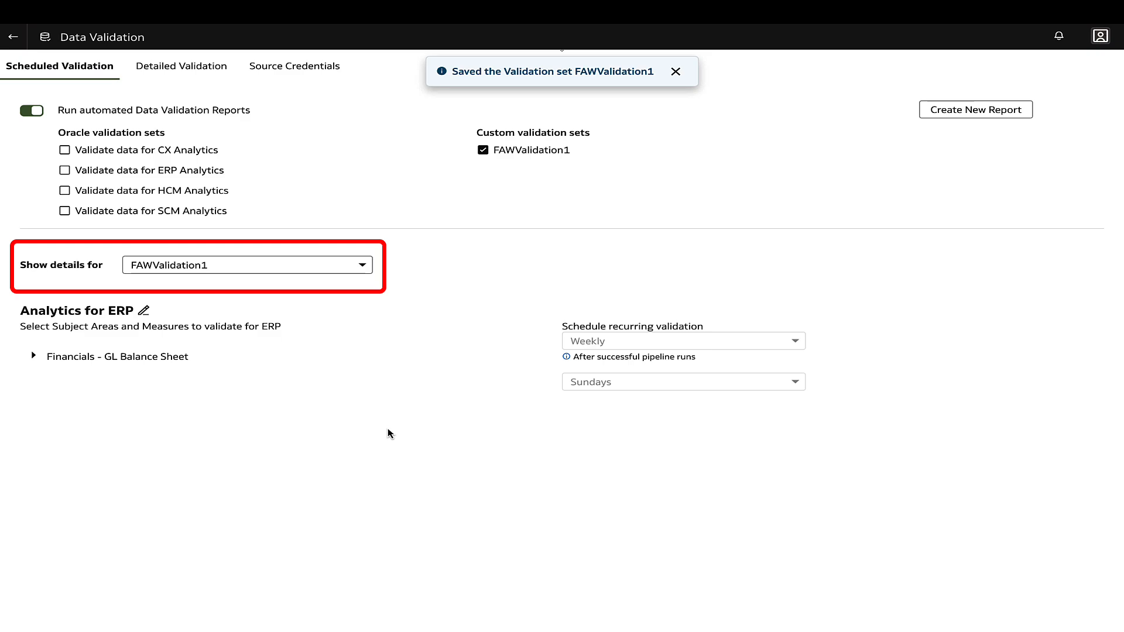
# Open the Validate data for ERP Analytics results report.
pyautogui.click(33, 355)
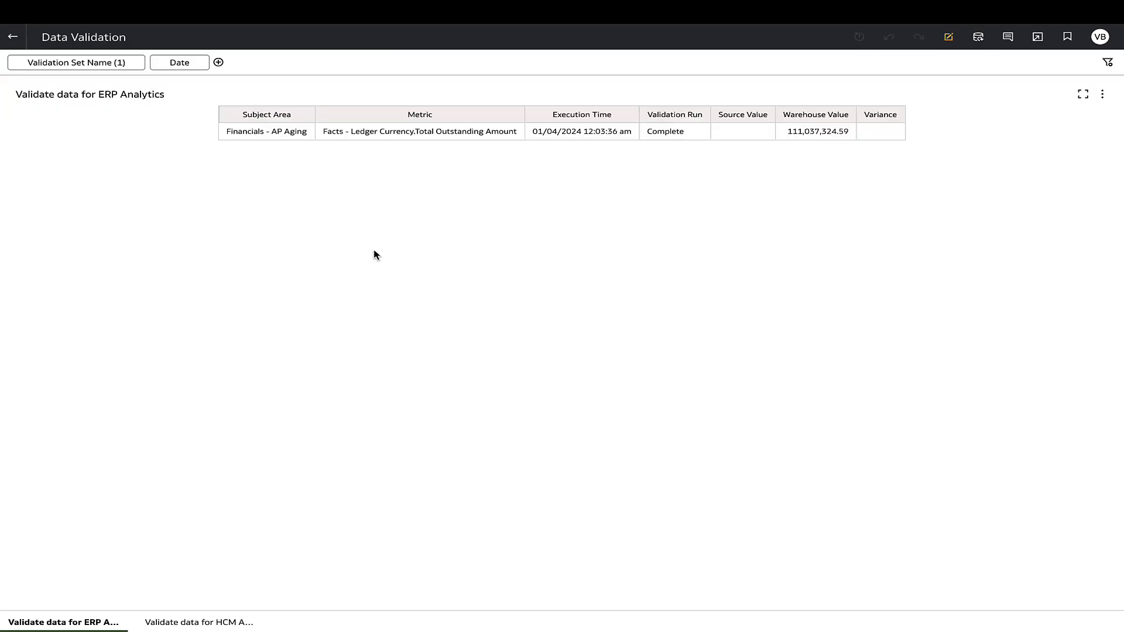
pyautogui.moveTo(106, 199)
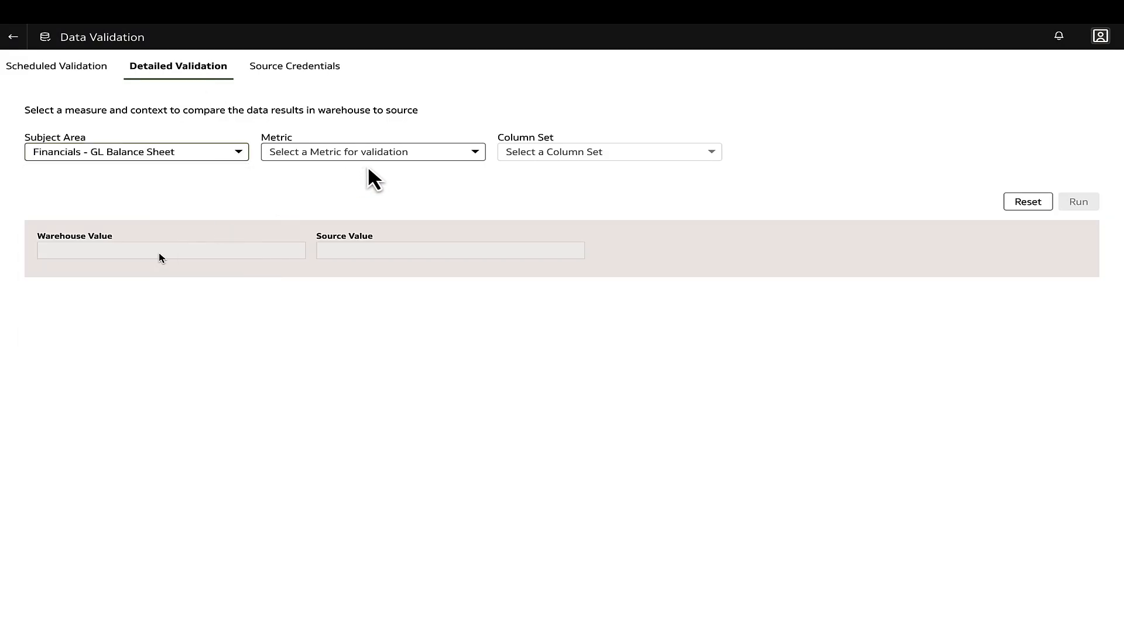
# Validate Activity Amount by Ledger Name, Fiscal Period and Ledger Currency and show the mismatched record details.
pyautogui.click(608, 151)
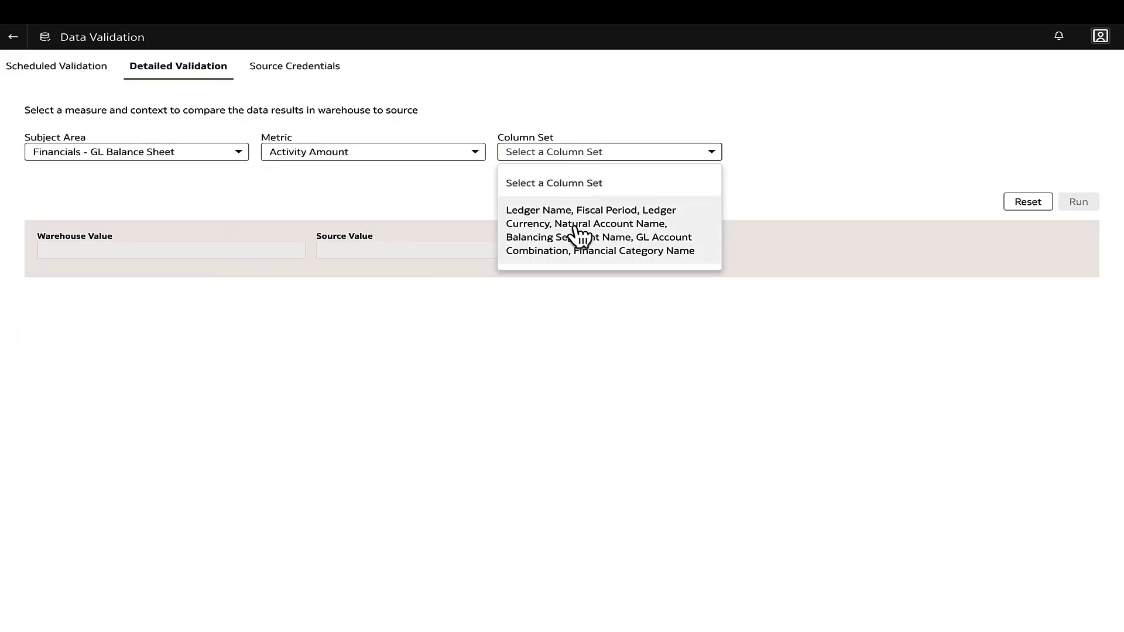
pyautogui.click(590, 229)
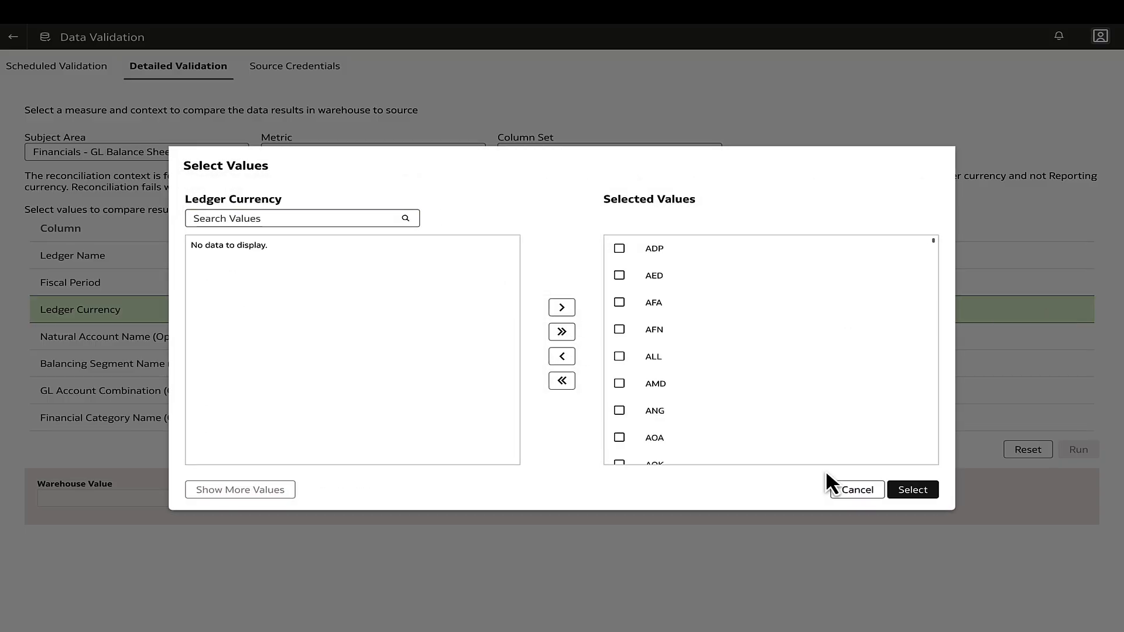
pyautogui.click(912, 489)
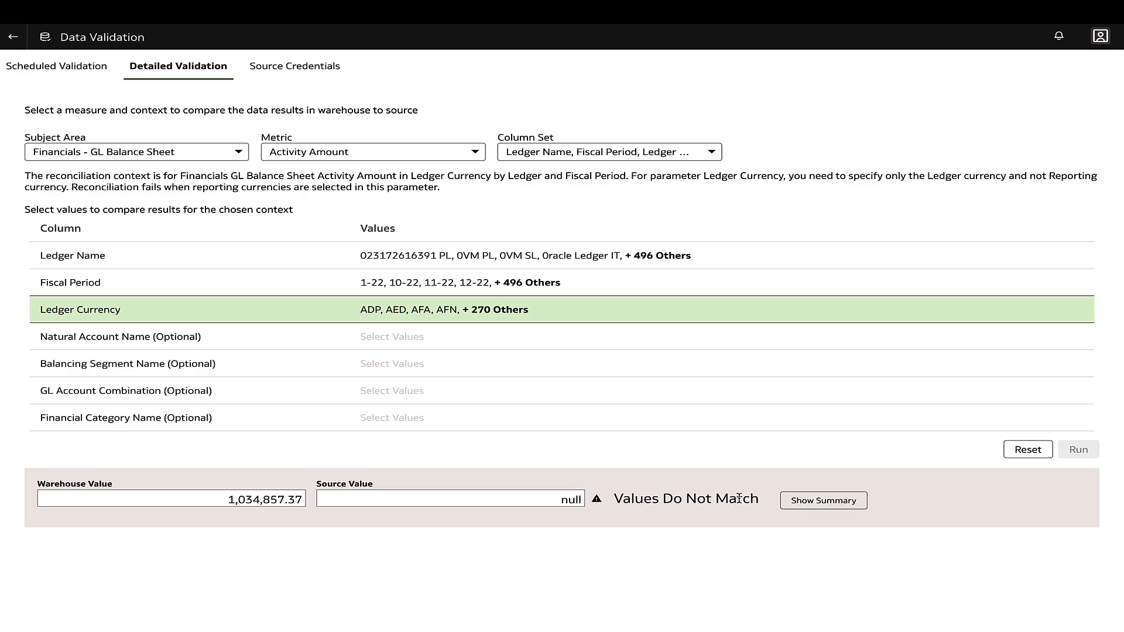
pyautogui.click(823, 500)
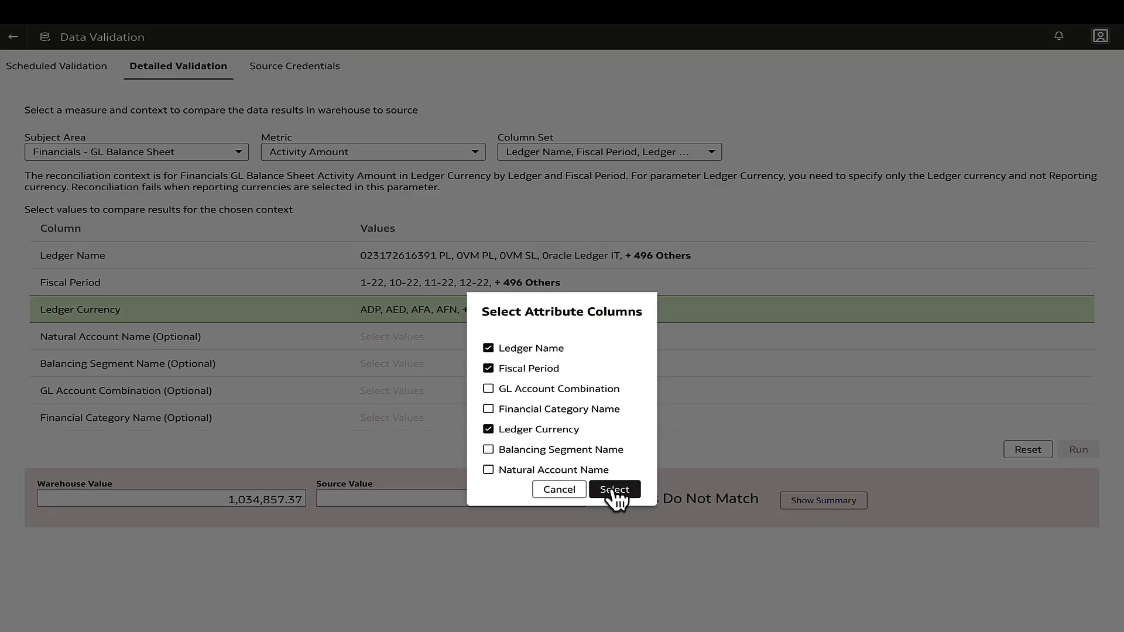
pyautogui.click(613, 489)
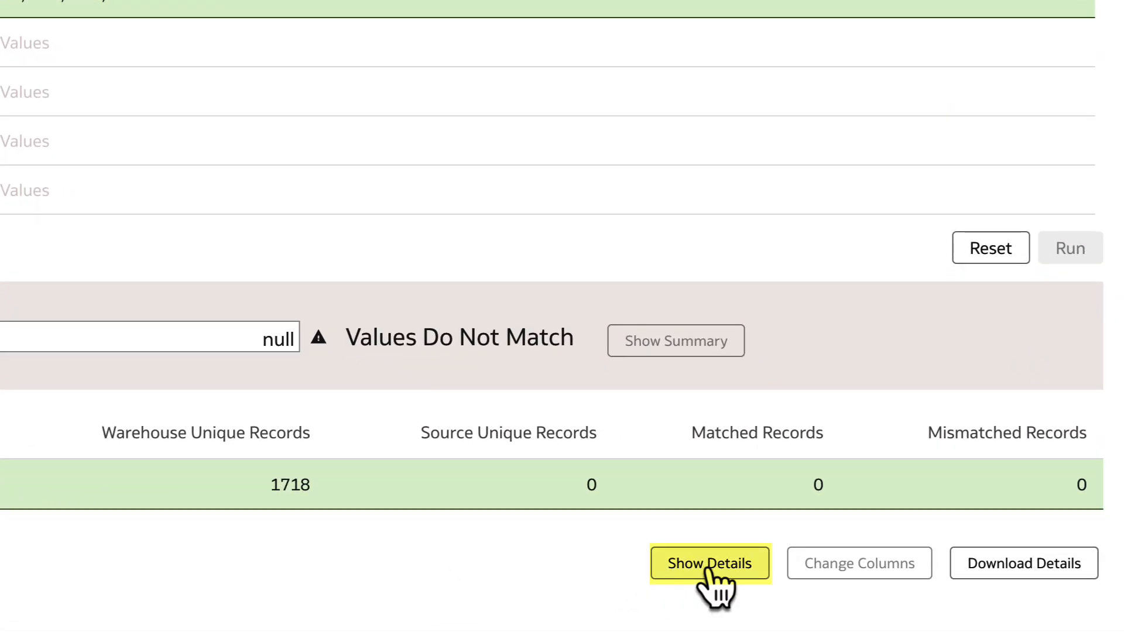
pyautogui.click(709, 563)
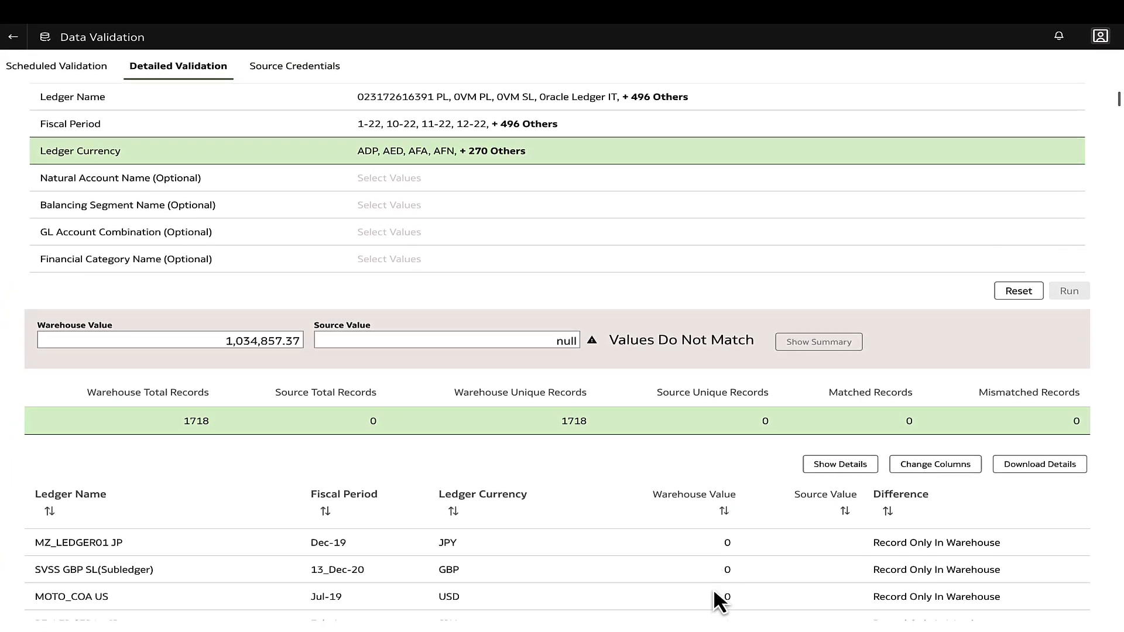
pyautogui.scroll(-3)
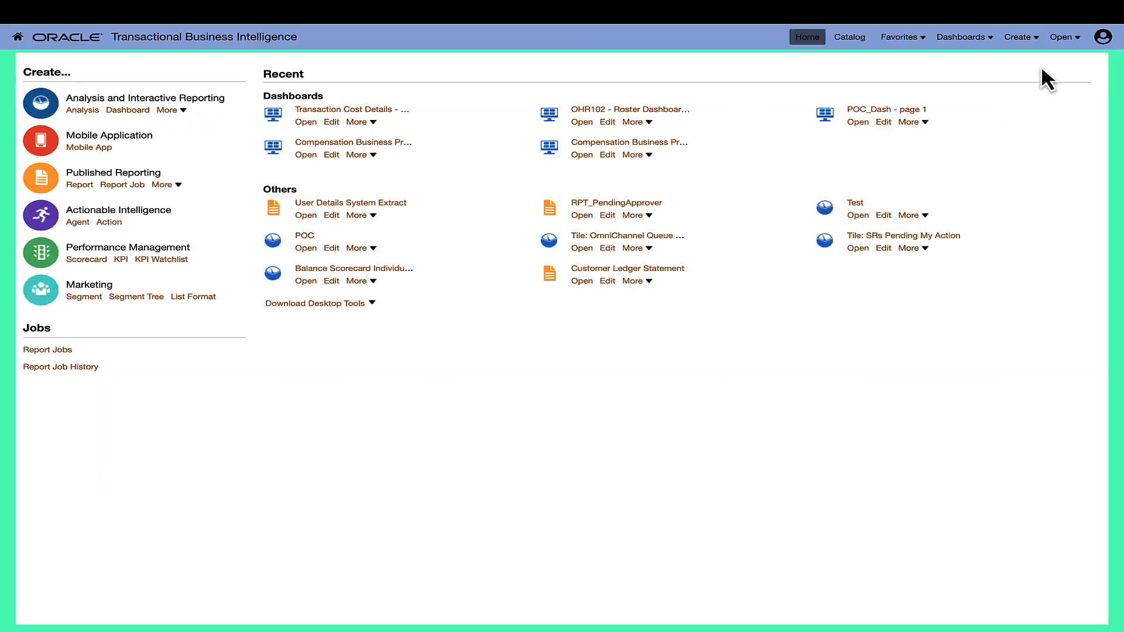
# From the user menu, go to Administration and then Manage Sessions.
pyautogui.click(1106, 36)
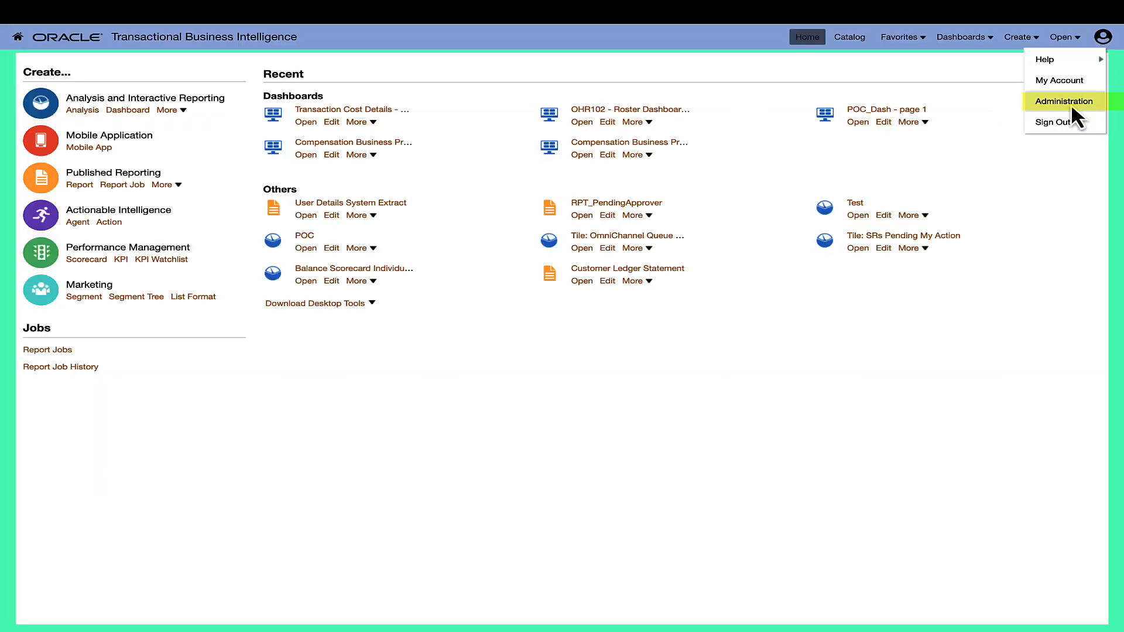
pyautogui.click(1063, 101)
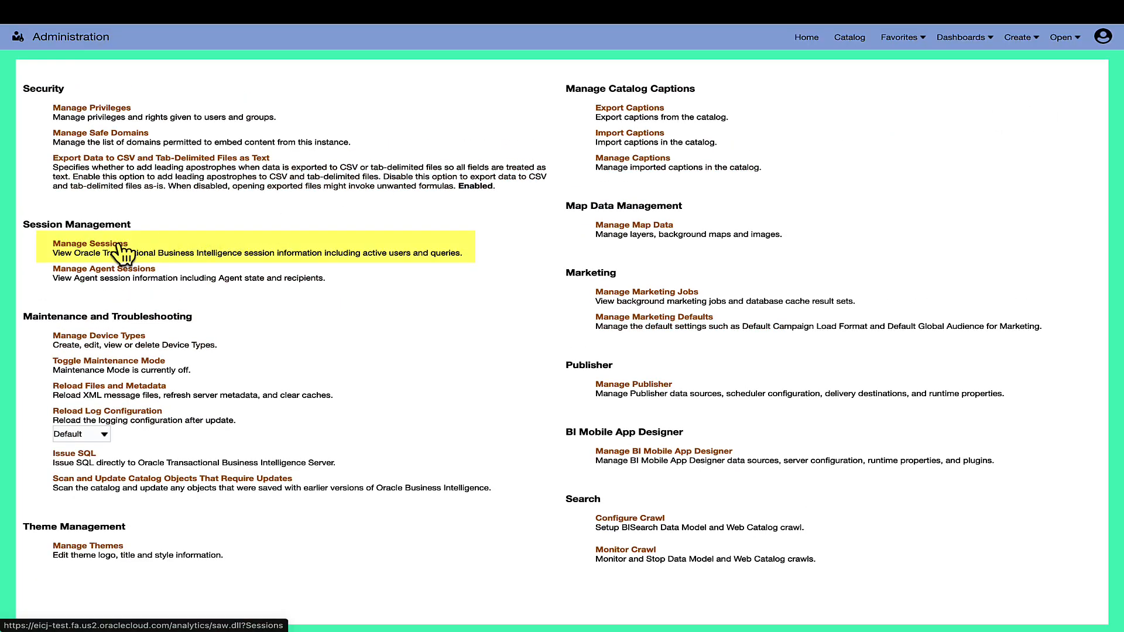
pyautogui.click(89, 243)
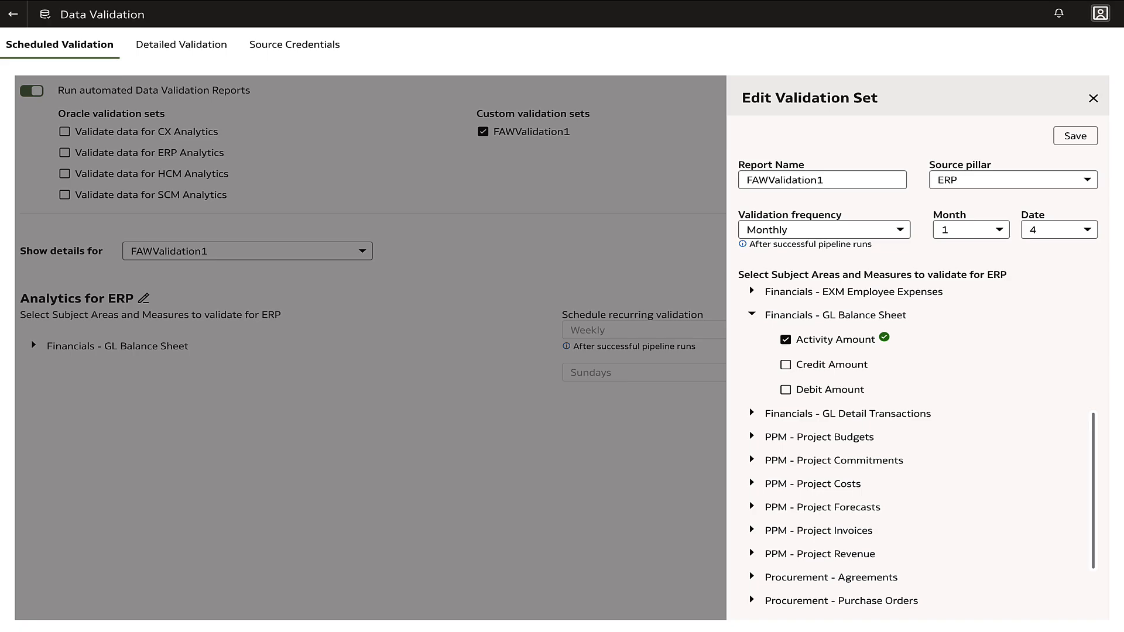
# Save FAWValidation1 with the monthly day-4 Activity Amount schedule and go to Source Credentials.
pyautogui.click(1092, 98)
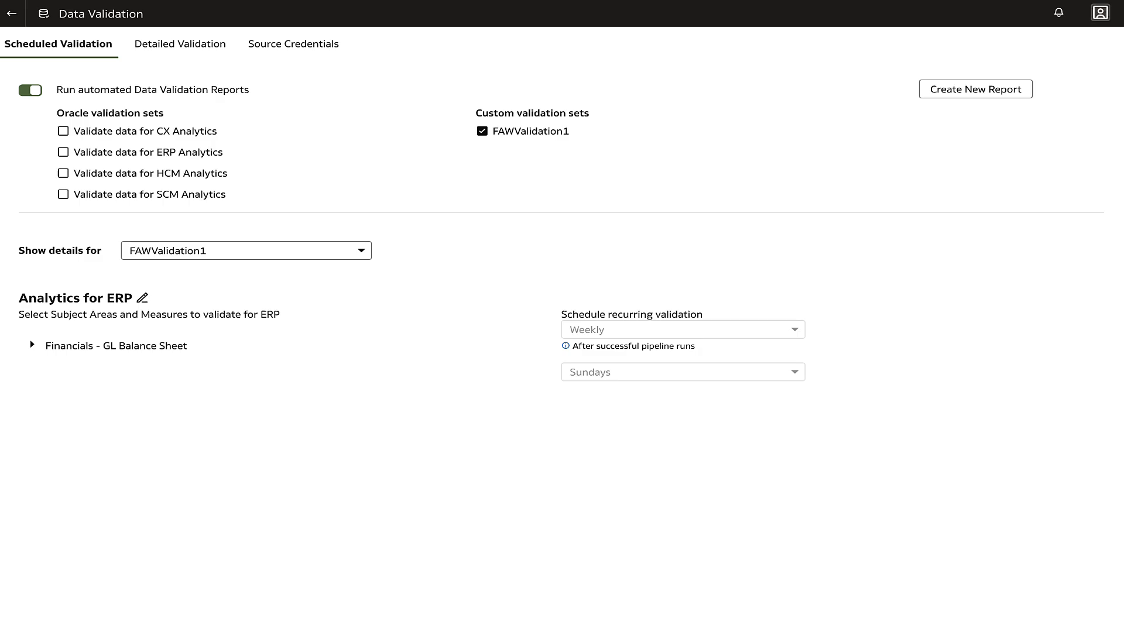
pyautogui.click(292, 43)
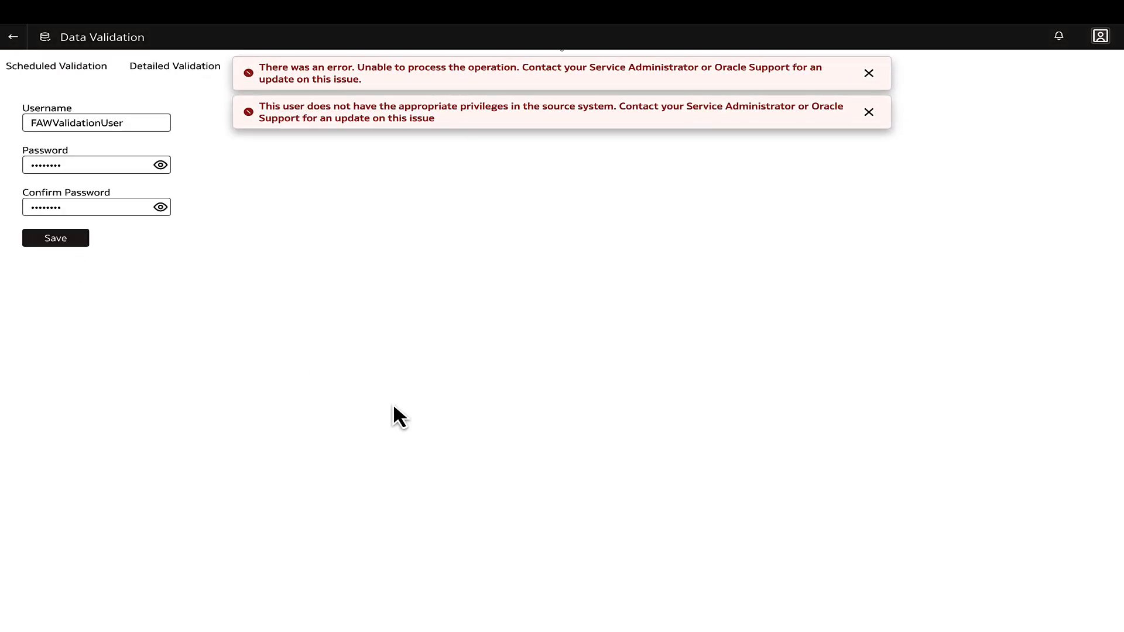
pyautogui.moveTo(985, 68)
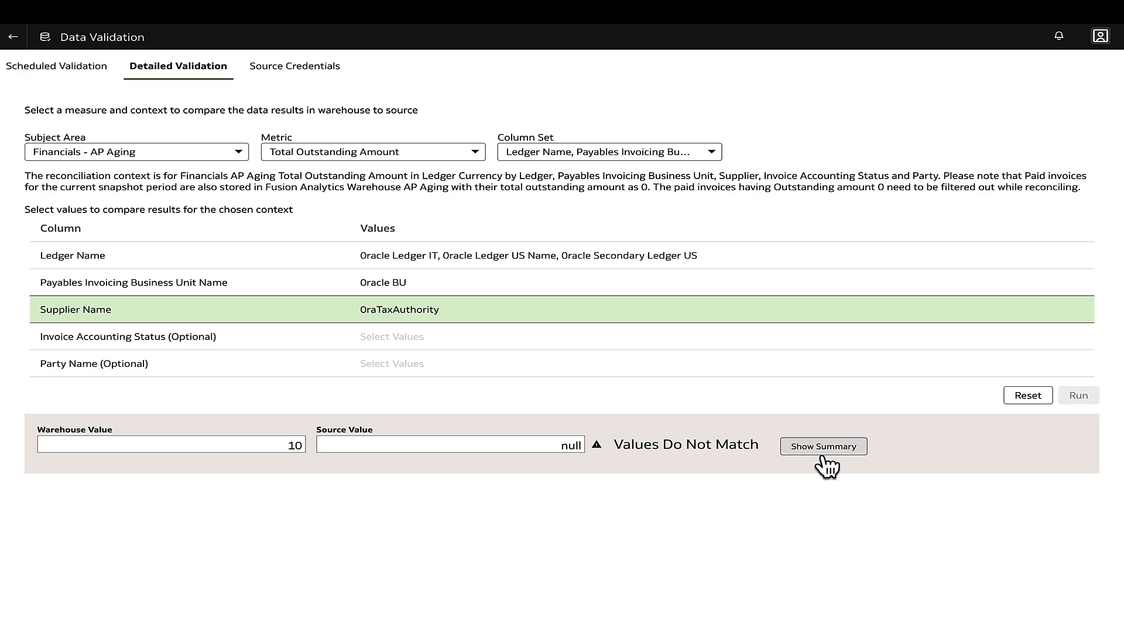
# Show the AP Aging mismatch summary: one warehouse record, zero from source.
pyautogui.click(823, 446)
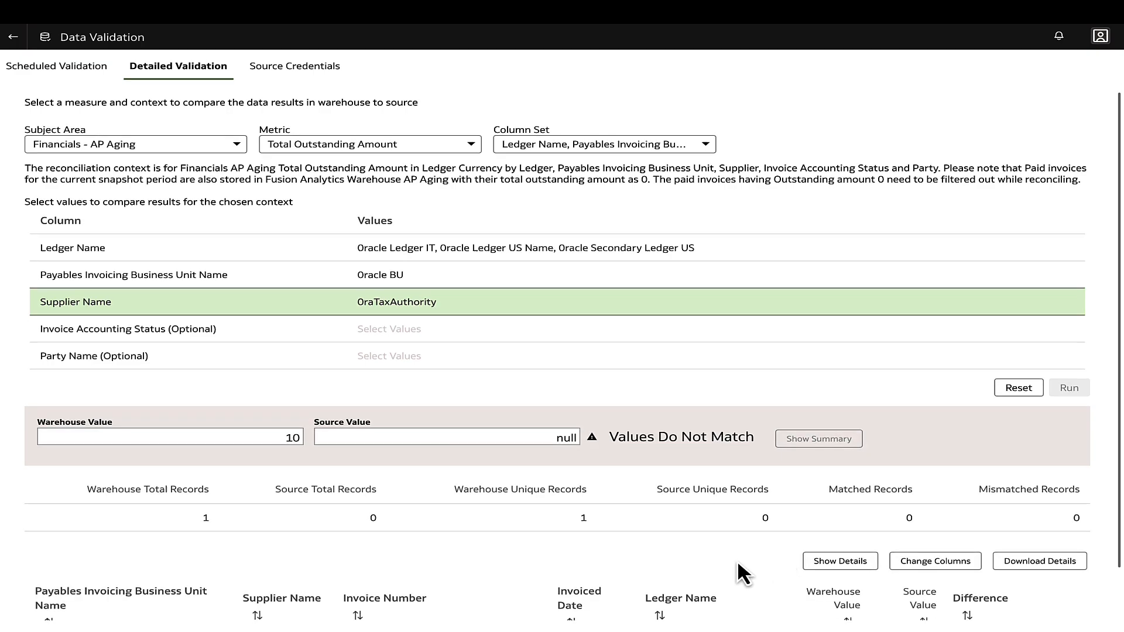
pyautogui.scroll(-3)
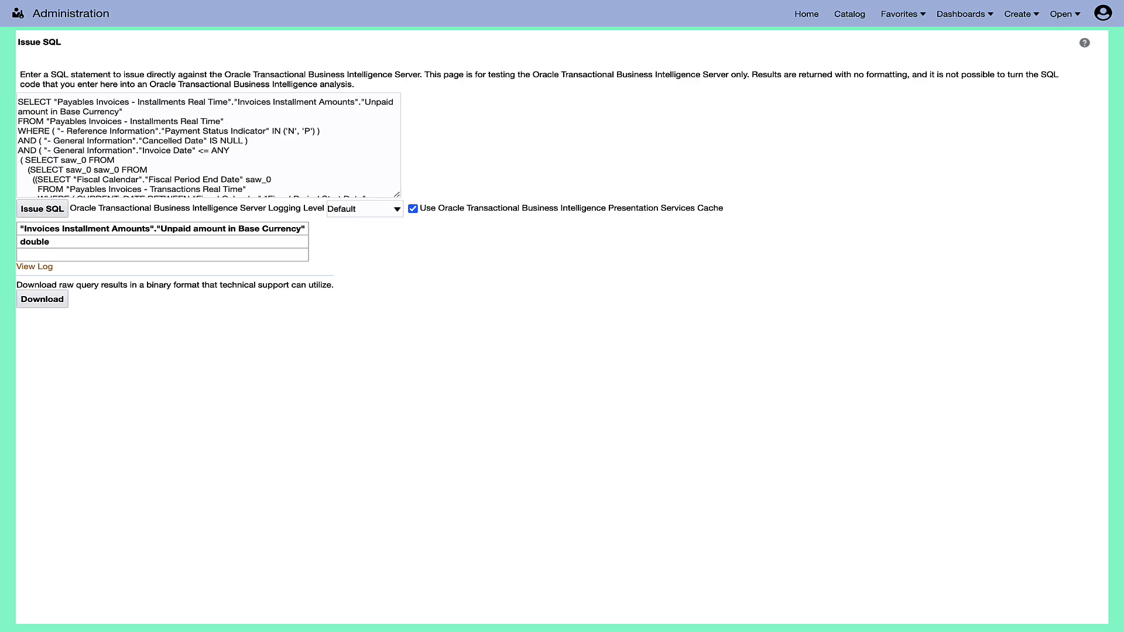
# From Administration, issue a select_physical query on InvoicePaymentSchedulePVO and view its returned columns.
pyautogui.click(42, 208)
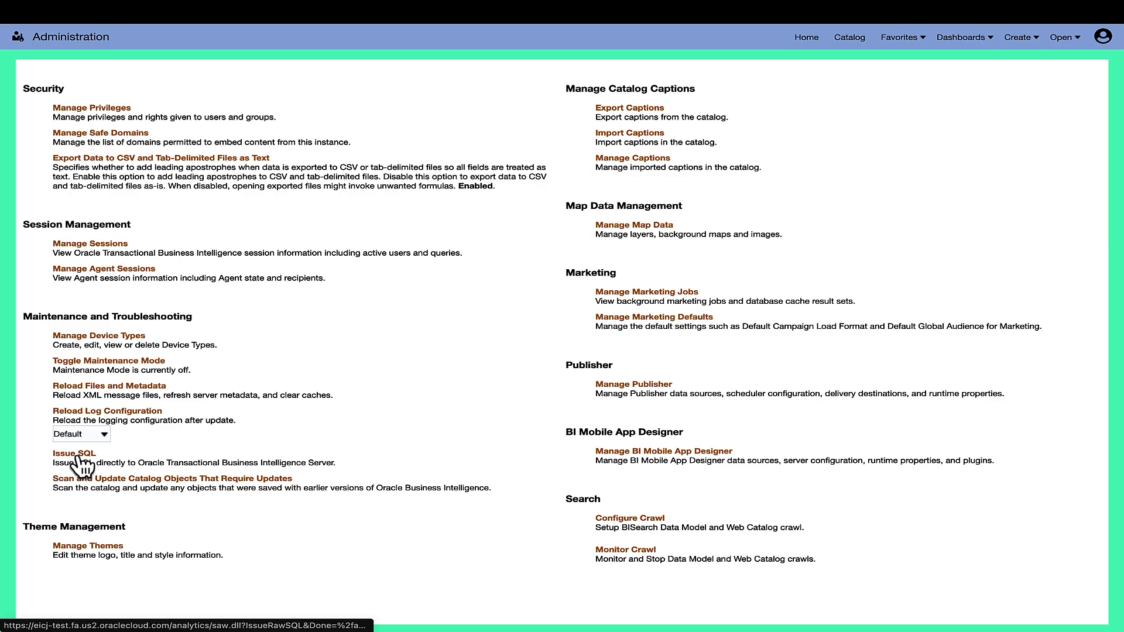
pyautogui.click(73, 453)
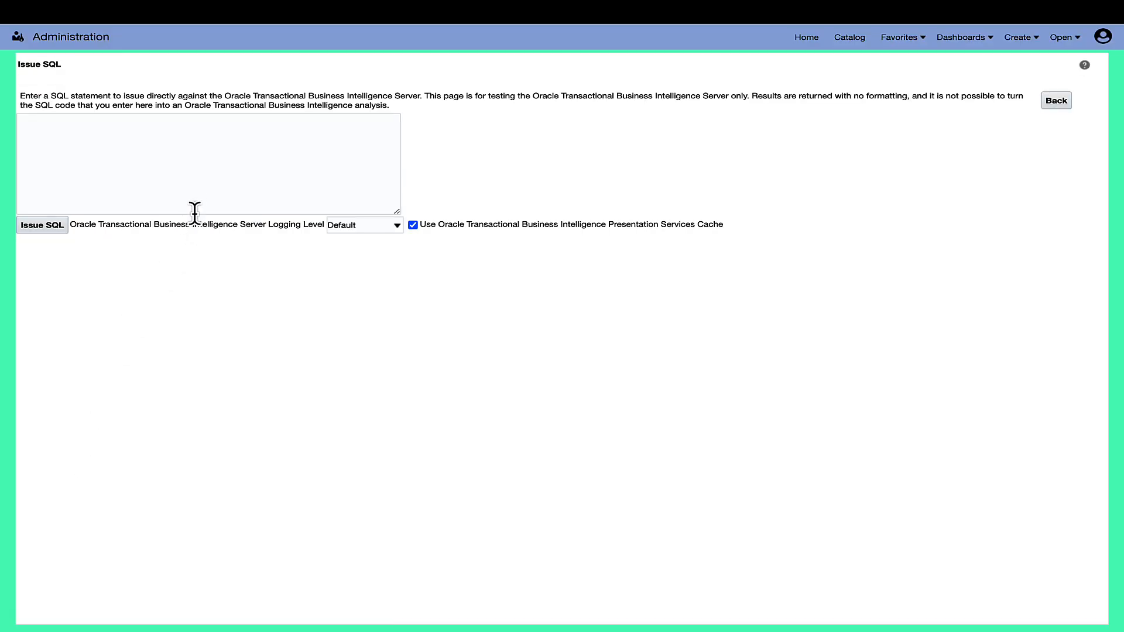
pyautogui.write('select')
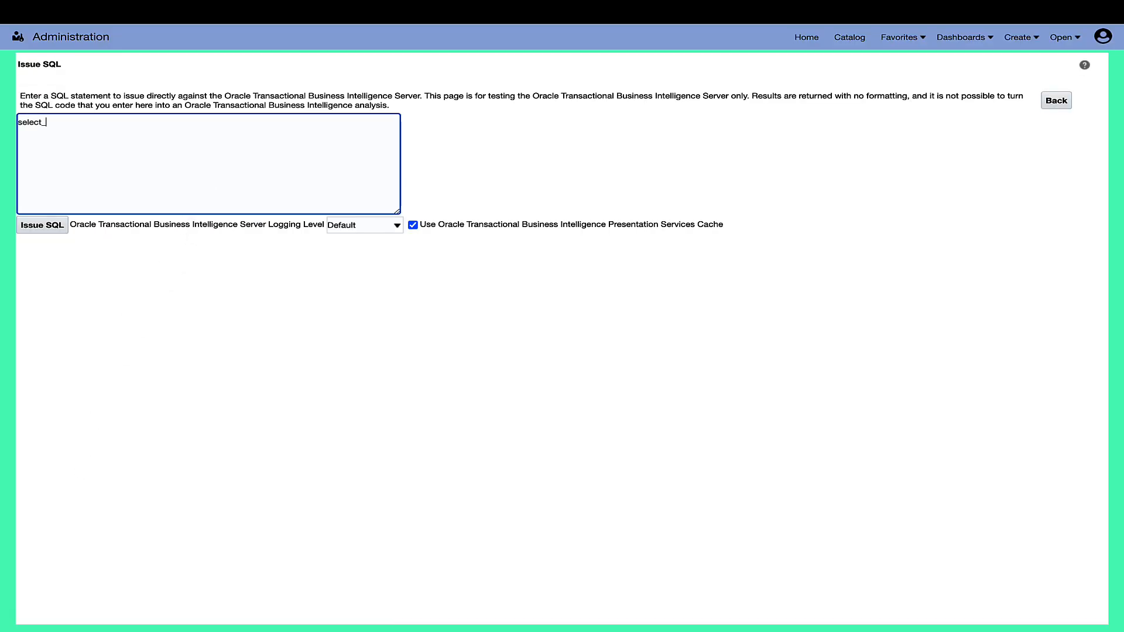
pyautogui.click(42, 225)
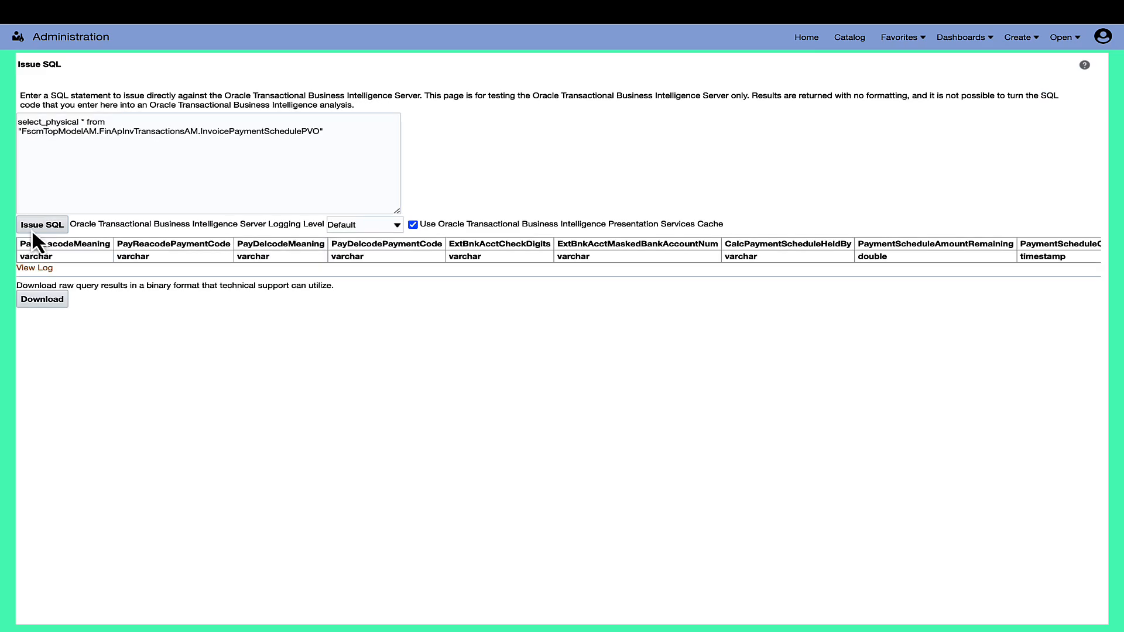
pyautogui.moveTo(156, 385)
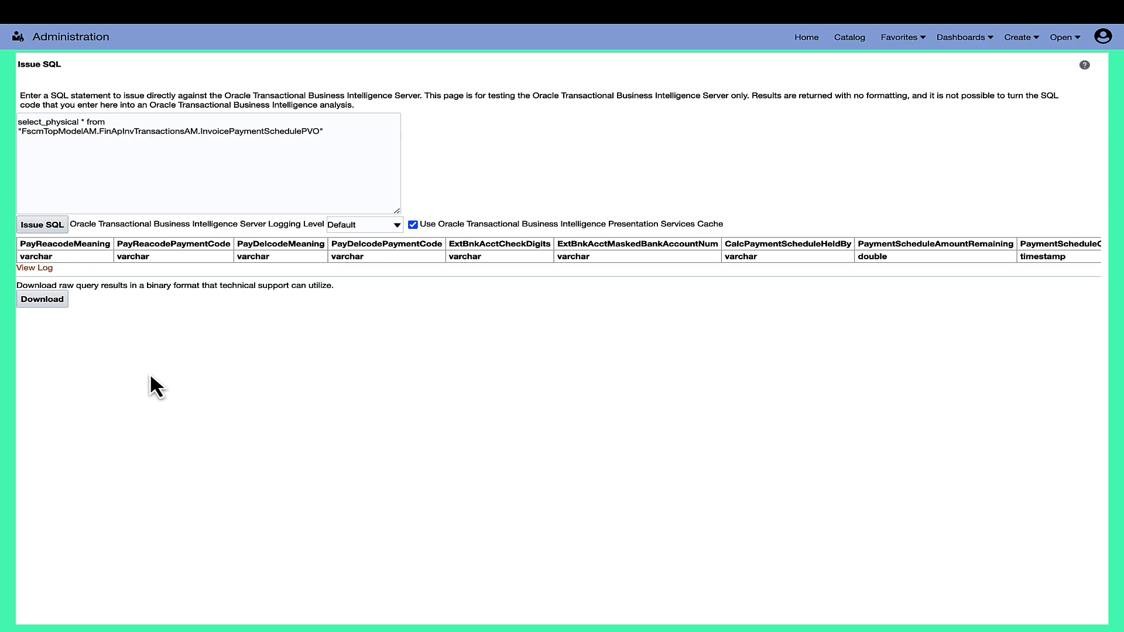